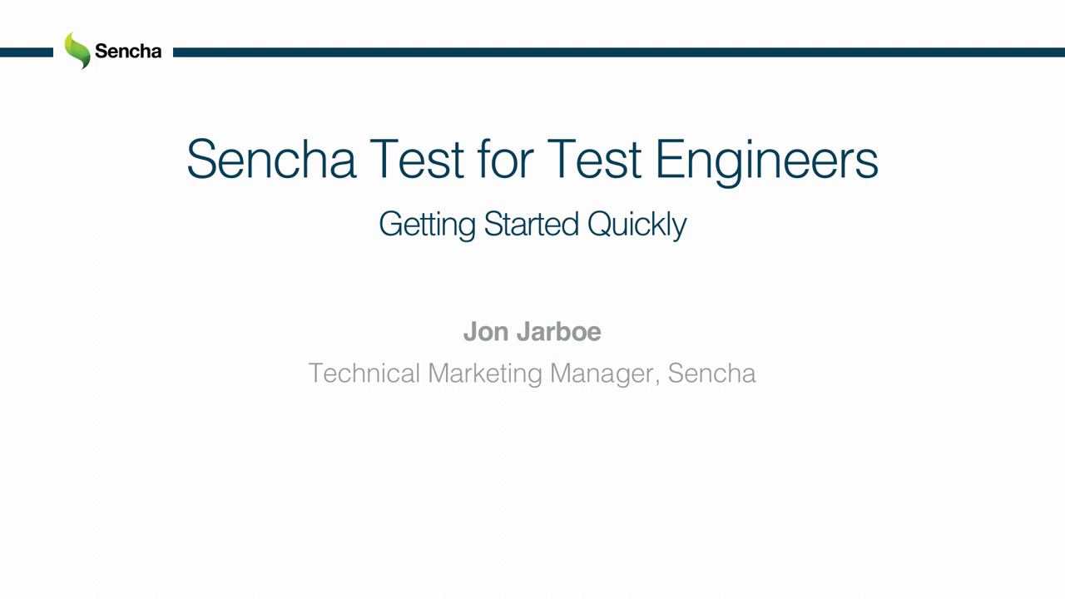
As Test Engineer, create the SampleTest project with a LoginForm scenario and 'login form' suite
{"action": "key", "text": "Right"}
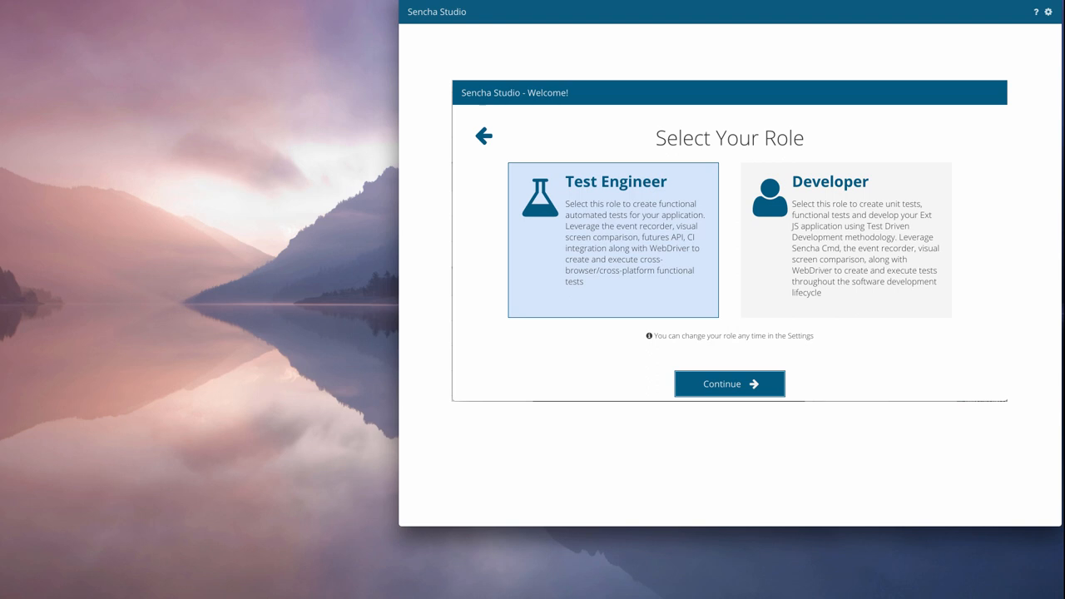
{"action": "left_click", "coordinate": [729, 384]}
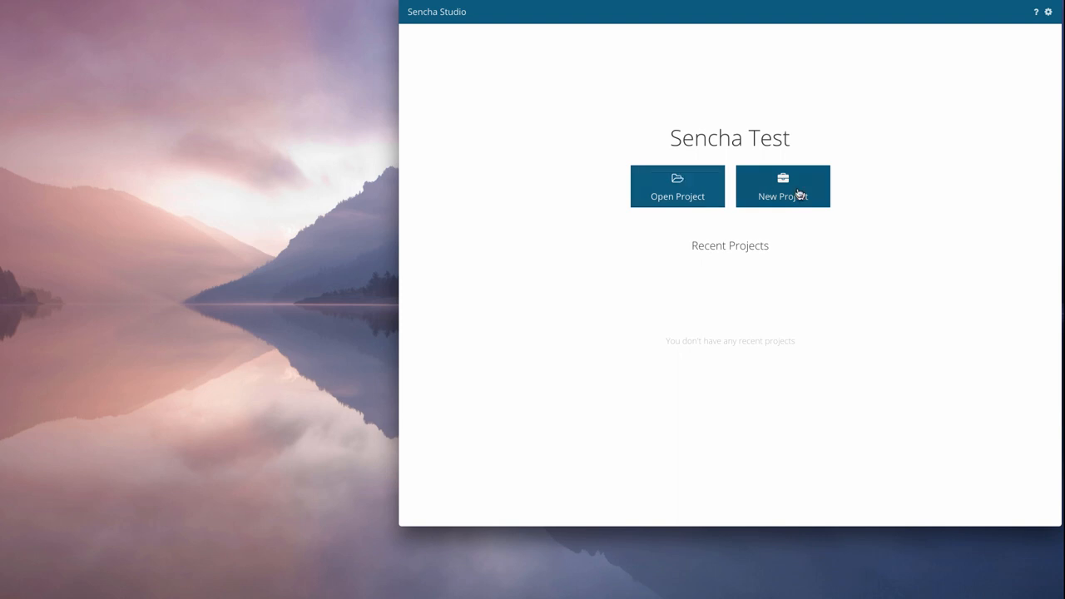
{"action": "left_click", "coordinate": [782, 186]}
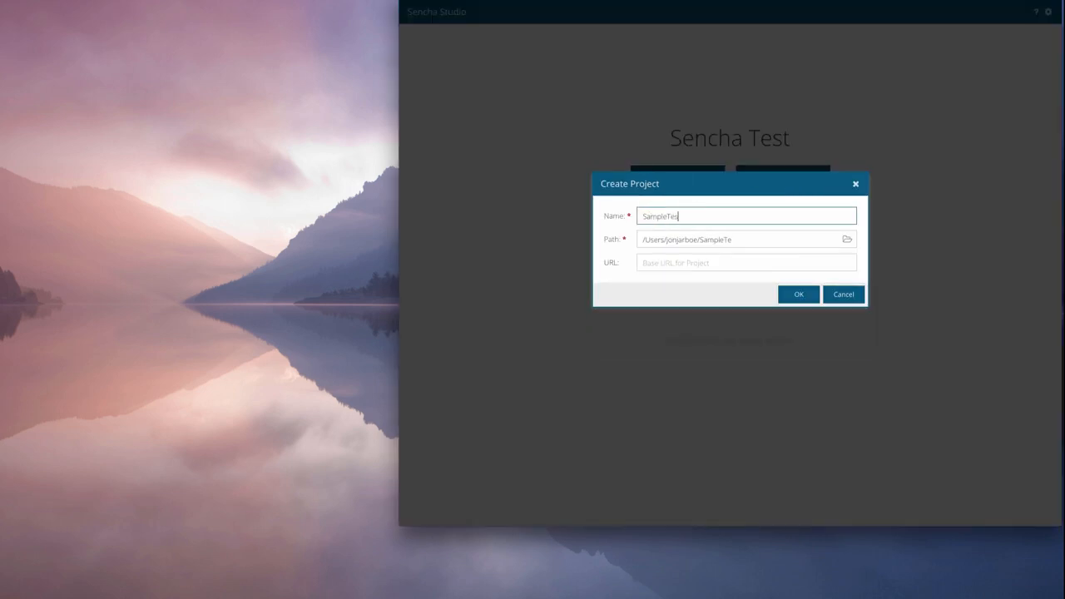
{"action": "left_click", "coordinate": [797, 294]}
{"action": "type", "text": "login"}
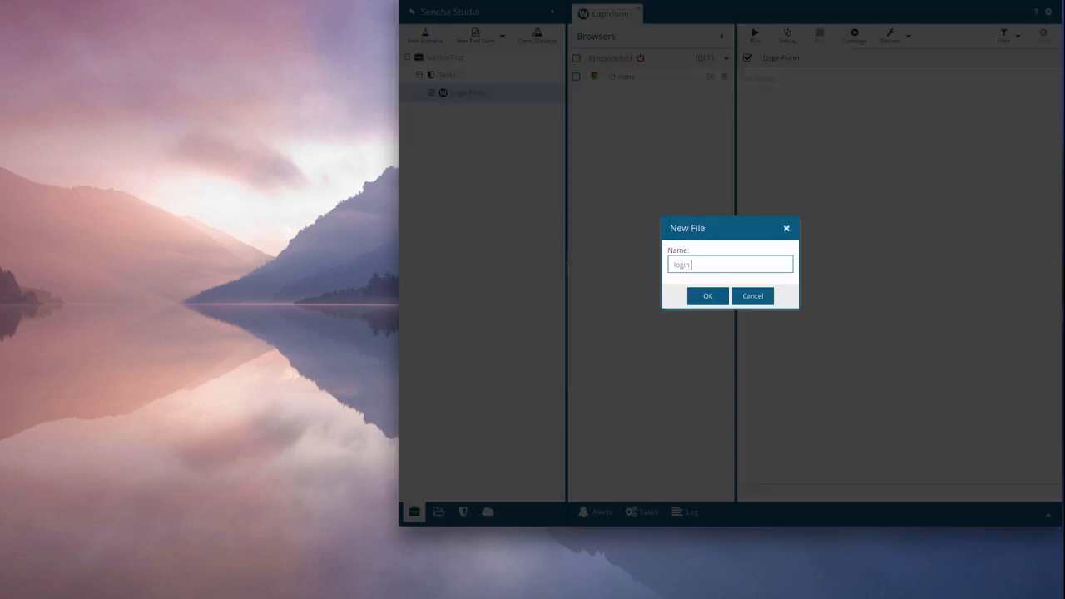
{"action": "left_click", "coordinate": [707, 295]}
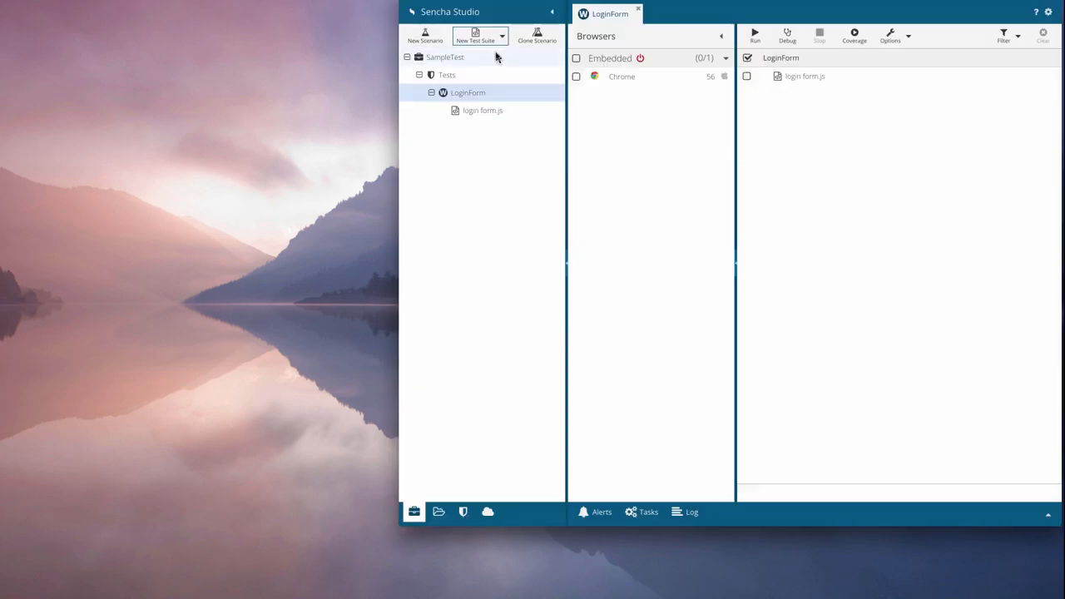
Retitle the login form.js spec to 'should deny access with bad creds' and delete its expect line
{"action": "left_click", "coordinate": [483, 110]}
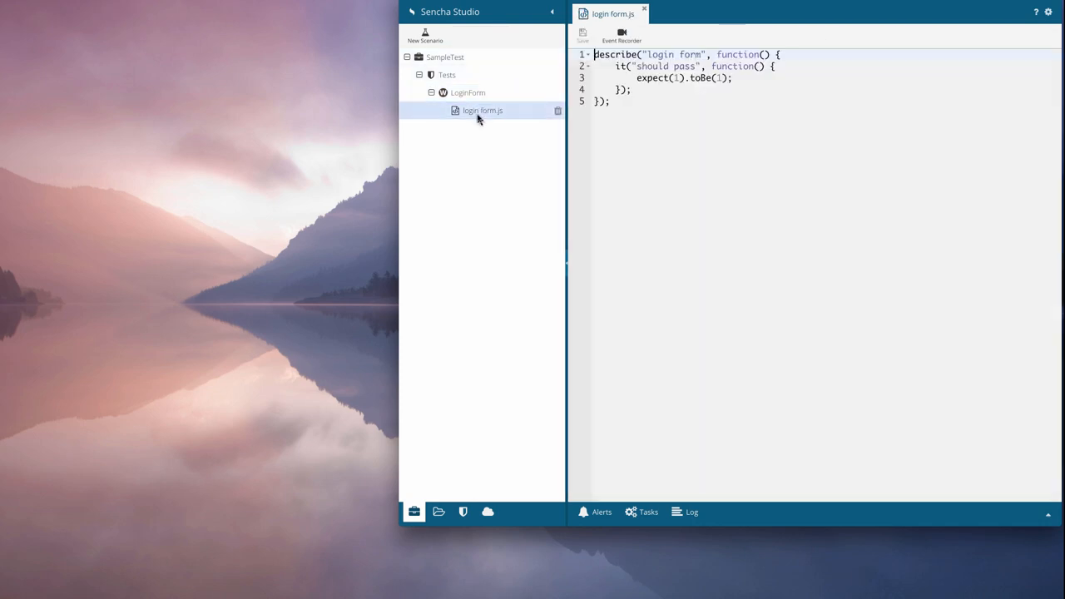
{"action": "double_click", "coordinate": [652, 65]}
{"action": "type", "text": "deny "}
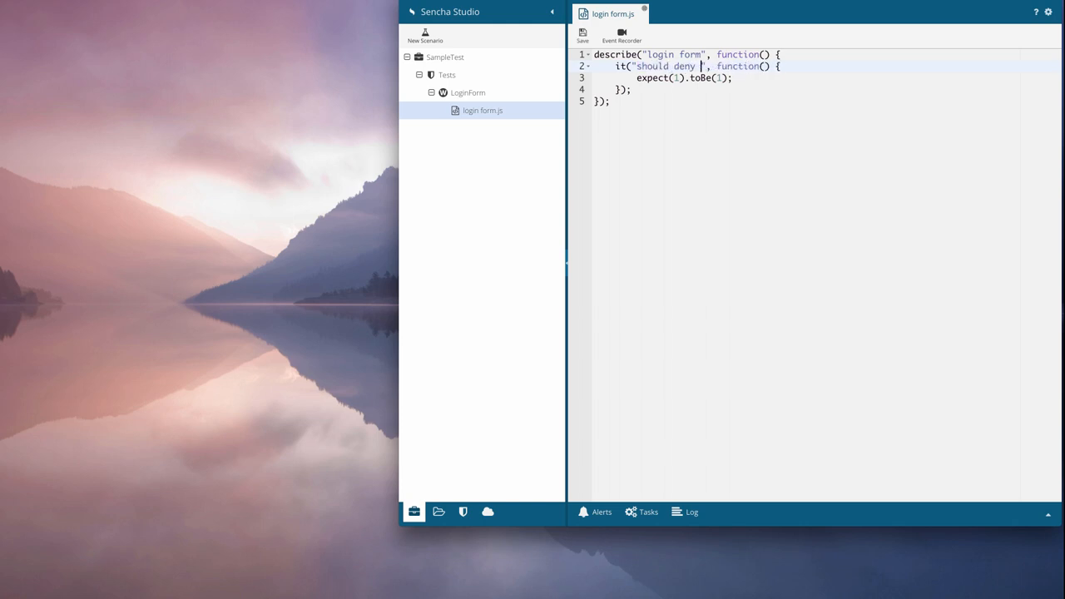
{"action": "type", "text": "access with bad"}
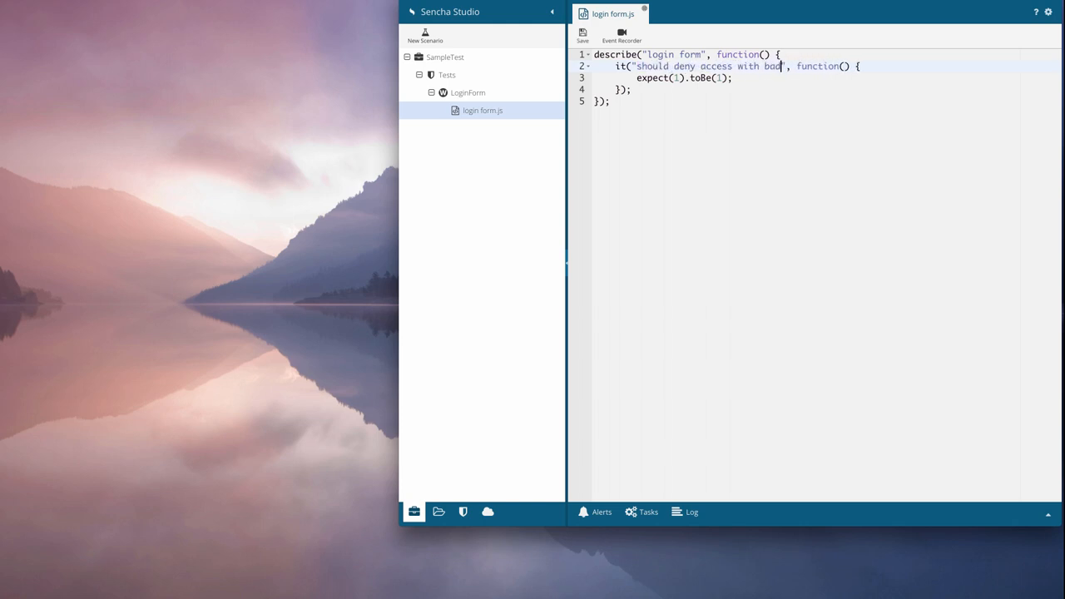
{"action": "type", "text": "creds"}
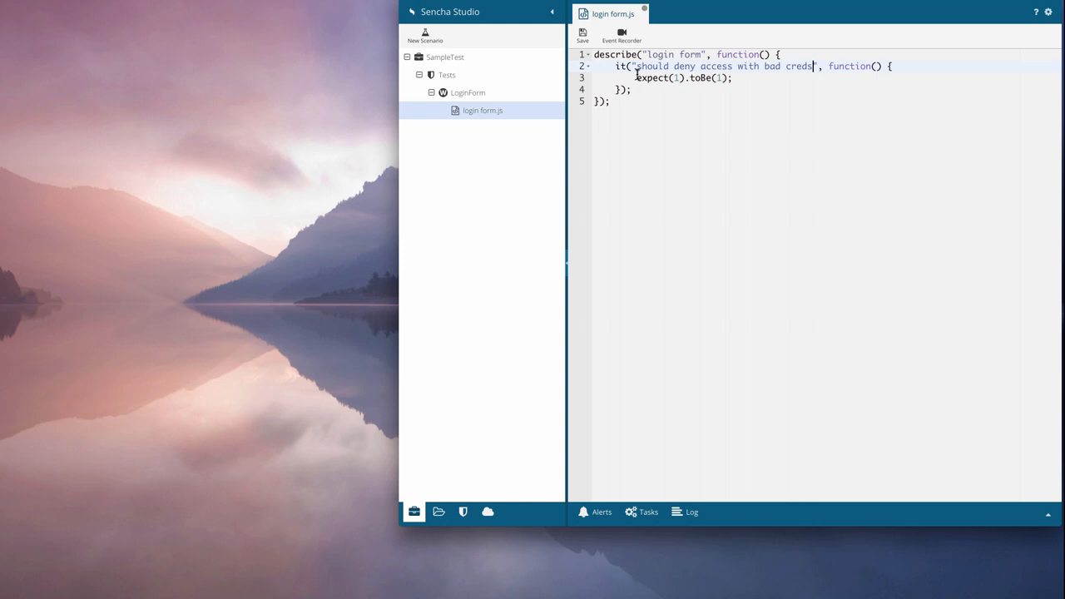
{"action": "key", "text": "Delete"}
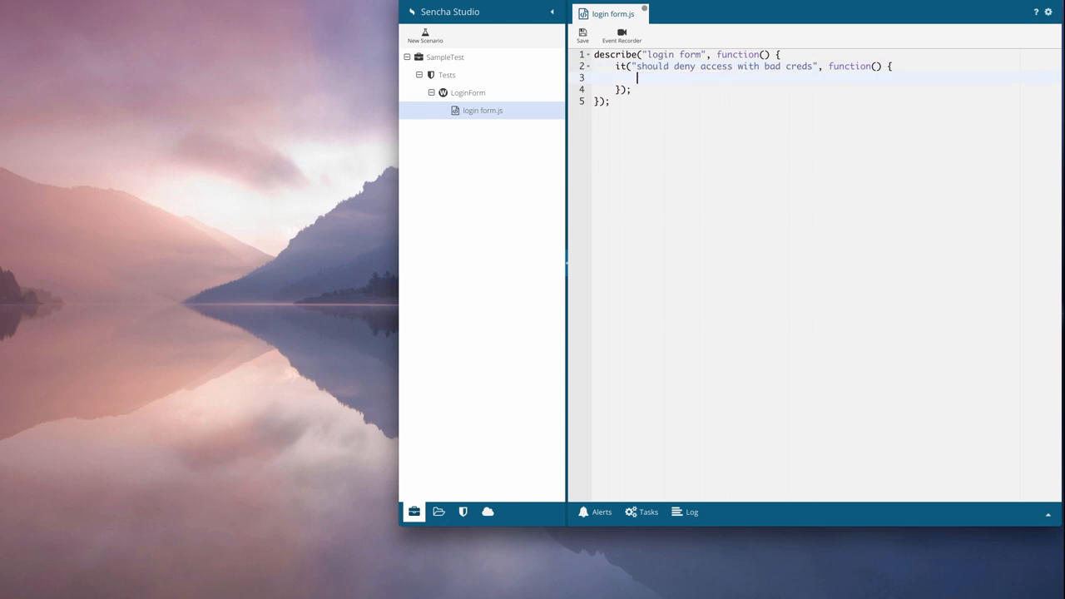
{"action": "mouse_move", "coordinate": [746, 76]}
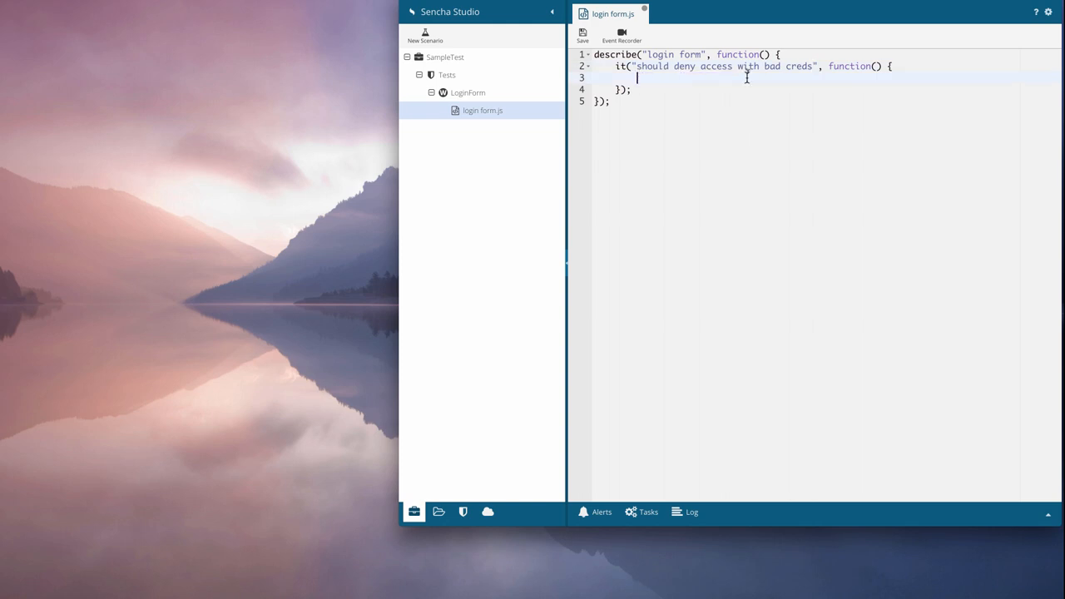
Record a bad-credentials login in Chrome, submitting and tapping the invalid username message
{"action": "left_click", "coordinate": [622, 34]}
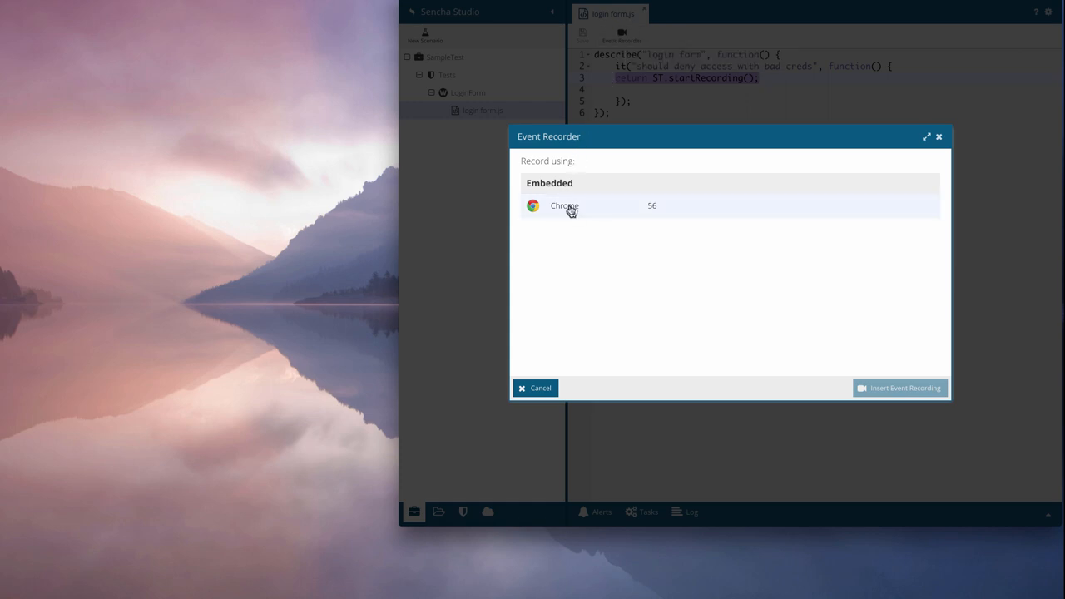
{"action": "left_click", "coordinate": [565, 205]}
{"action": "type", "text": "foo"}
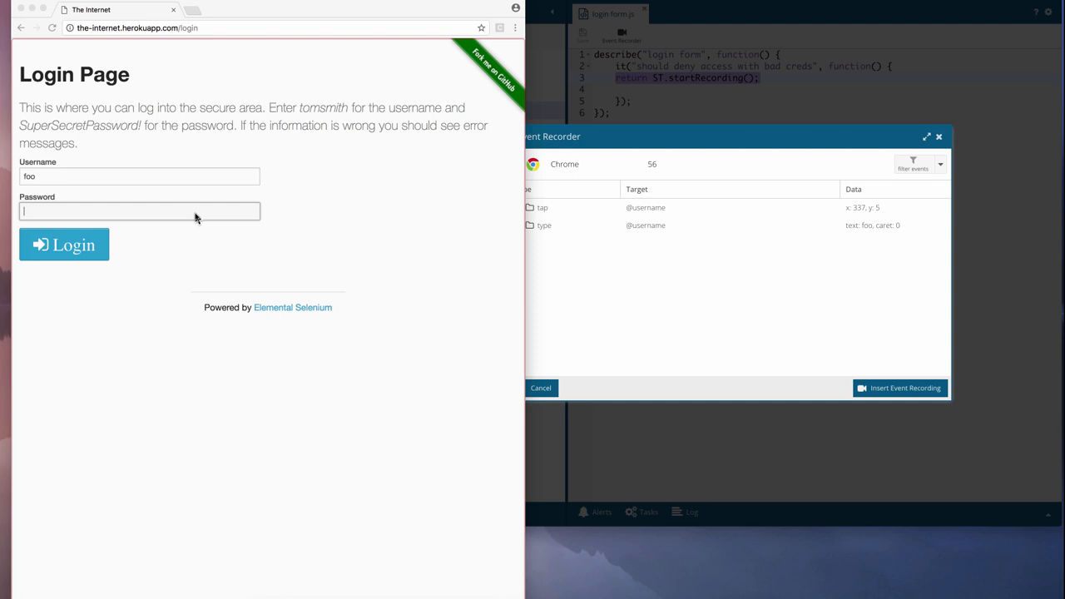
{"action": "type", "text": "bar"}
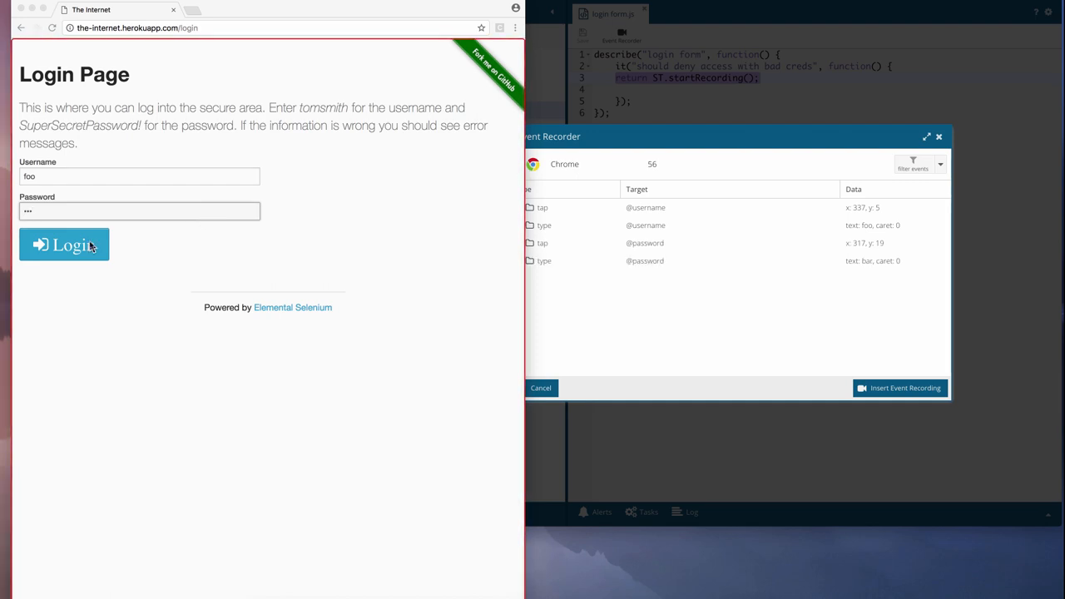
{"action": "left_click", "coordinate": [64, 244]}
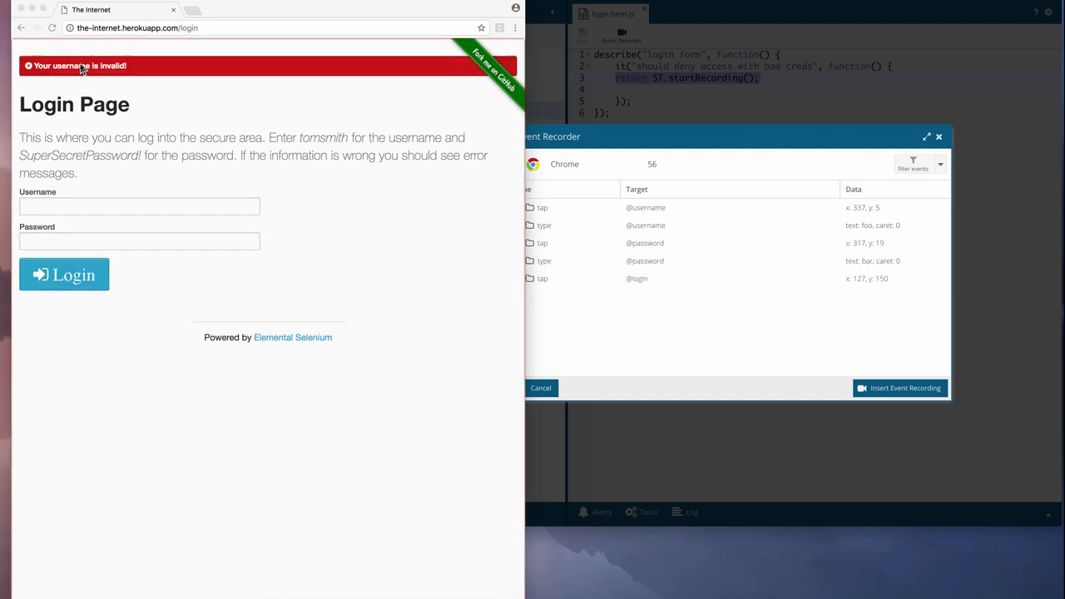
{"action": "left_click", "coordinate": [79, 66]}
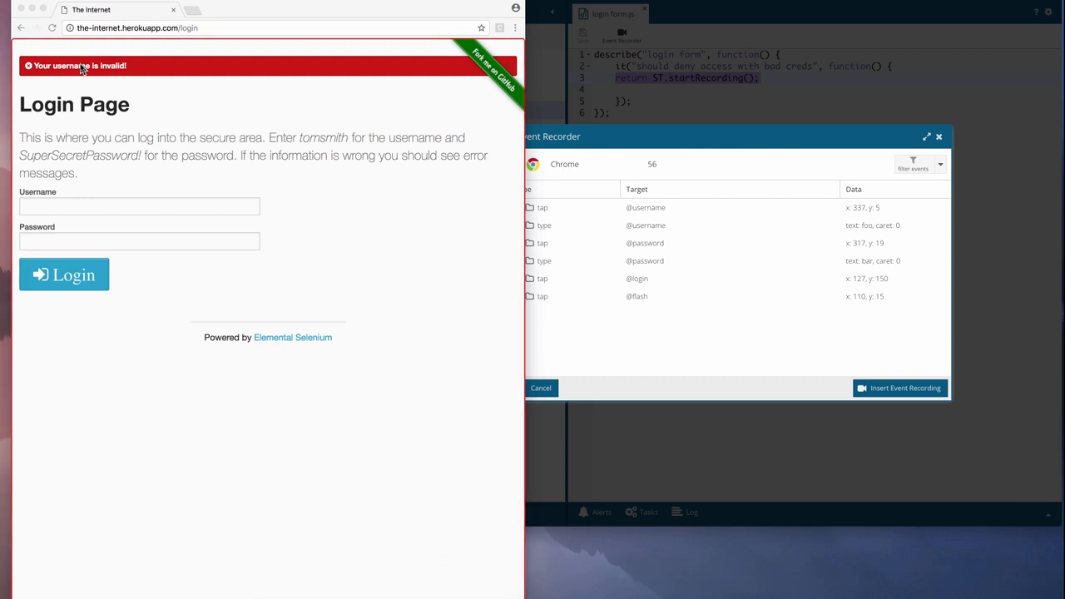
{"action": "mouse_move", "coordinate": [649, 284]}
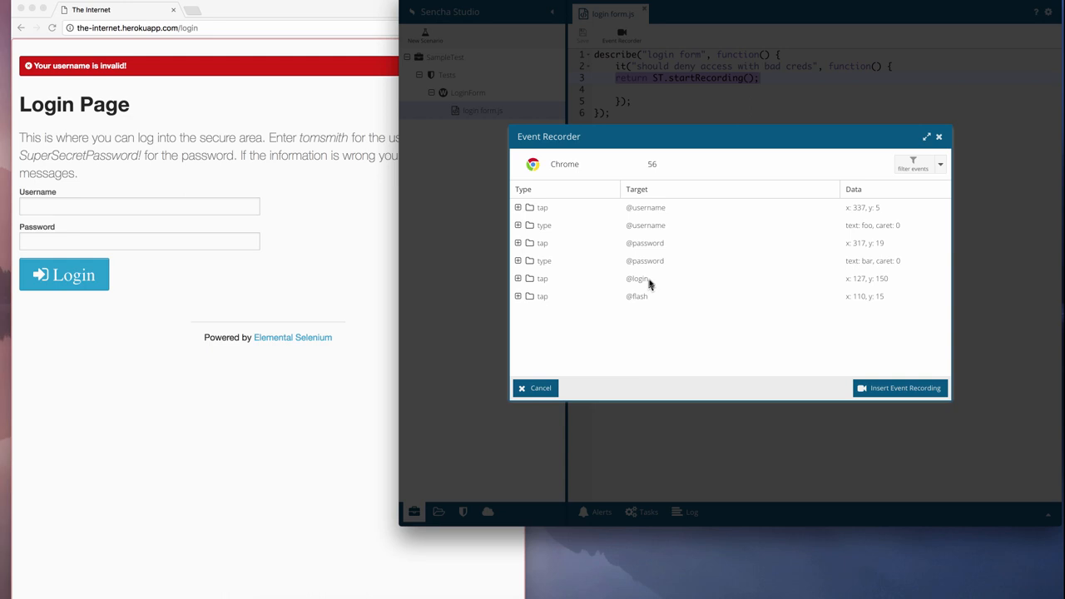
{"action": "left_click", "coordinate": [730, 279]}
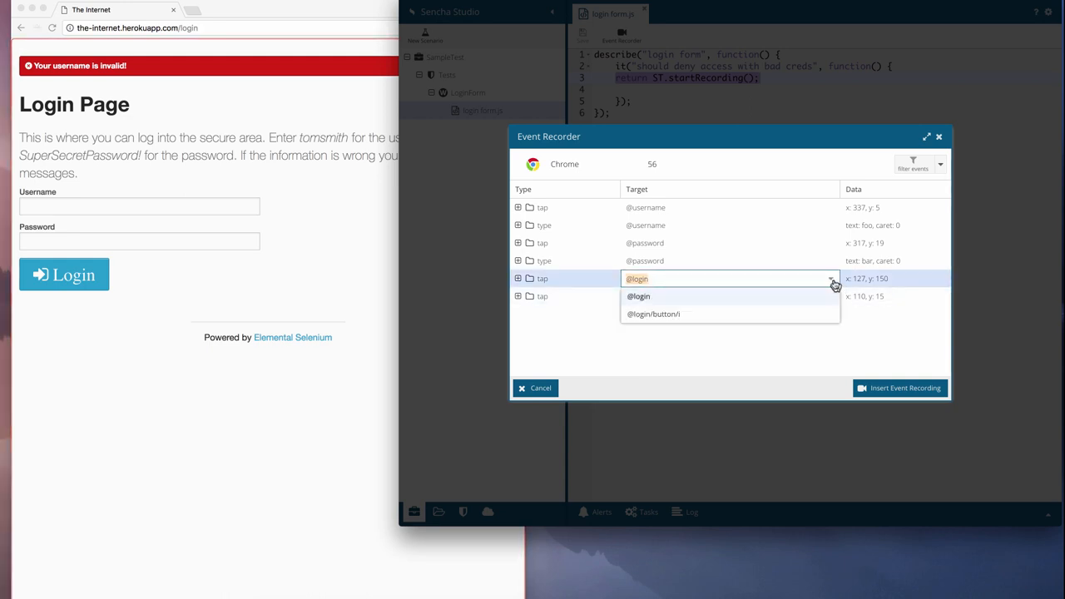
{"action": "left_click", "coordinate": [653, 314]}
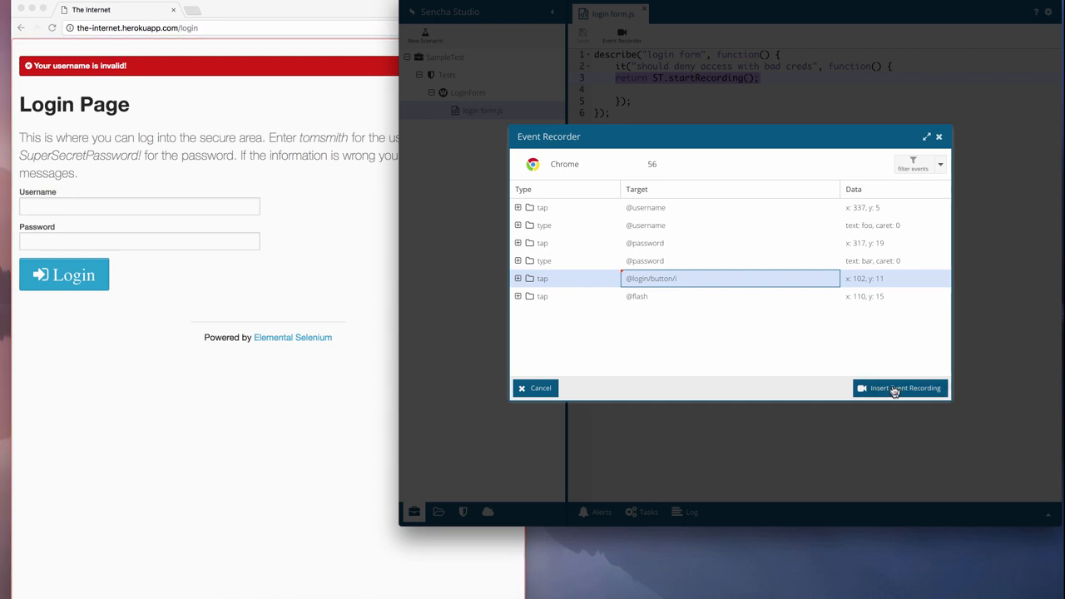
{"action": "left_click", "coordinate": [899, 388]}
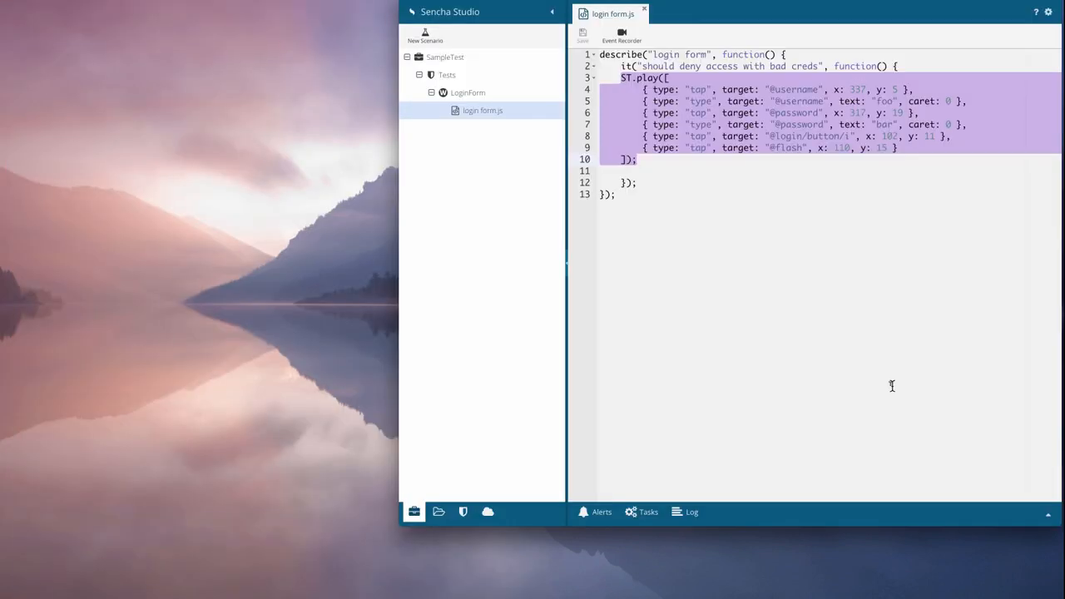
{"action": "type", "text": "ST.element()"}
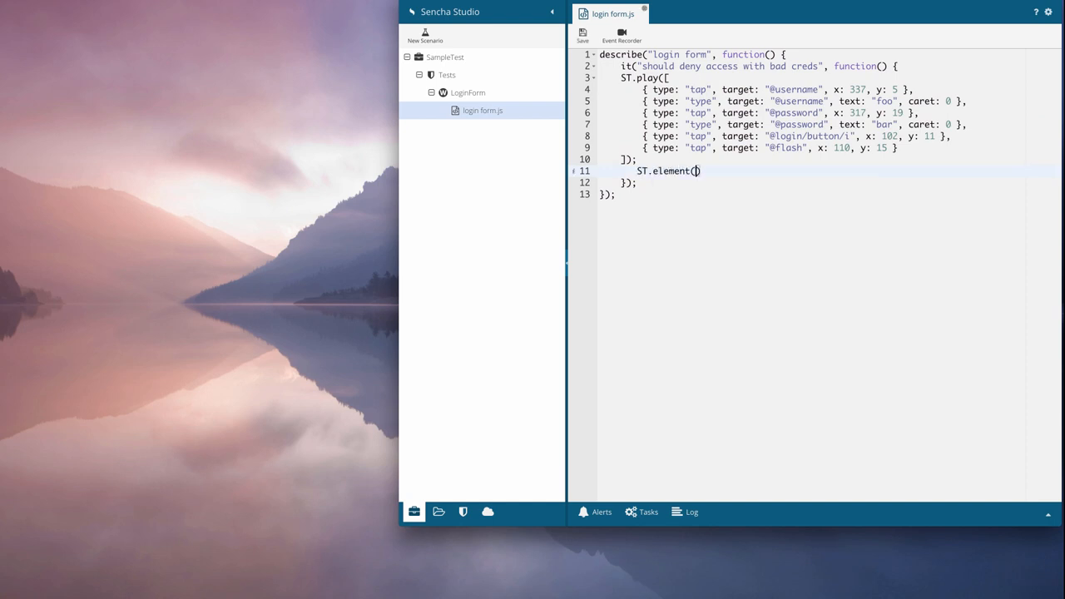
{"action": "type", "text": "'@flash"}
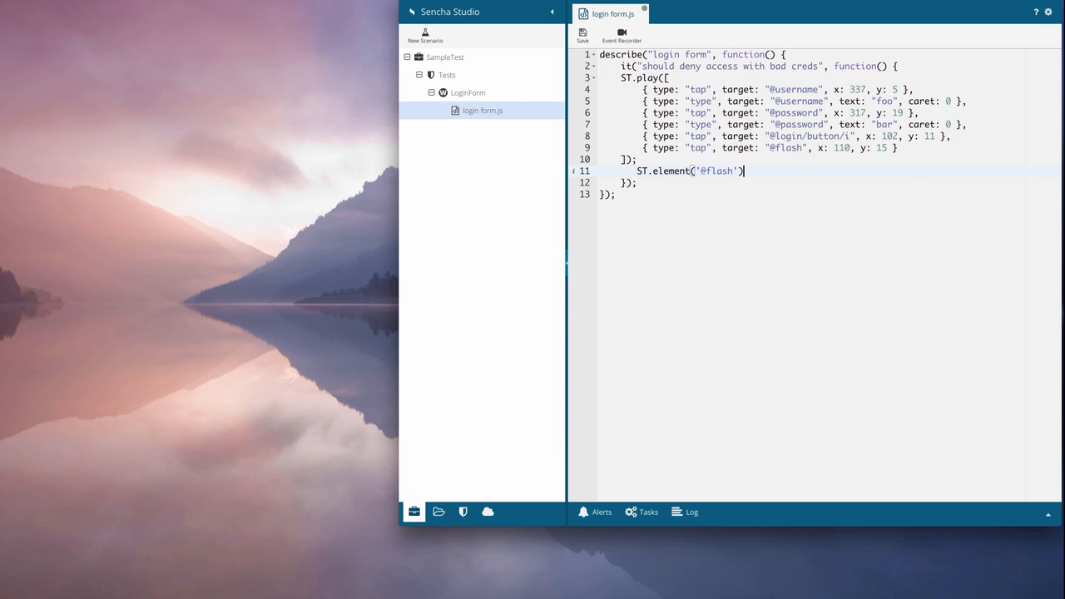
{"action": "type", "text": ".expect('innerText').toContain('is invalid');"}
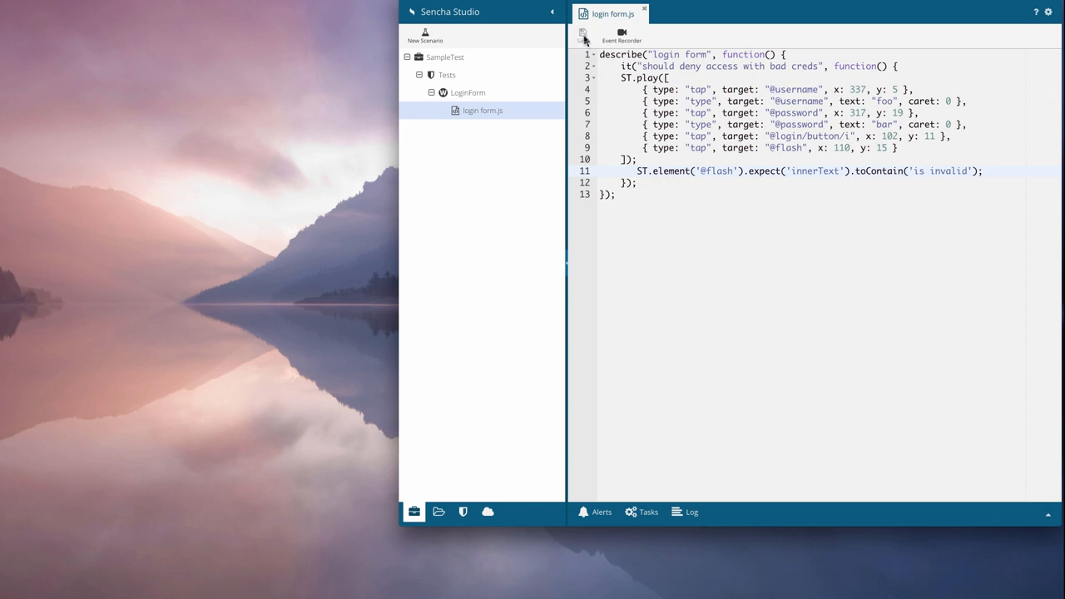
{"action": "left_click", "coordinate": [468, 92]}
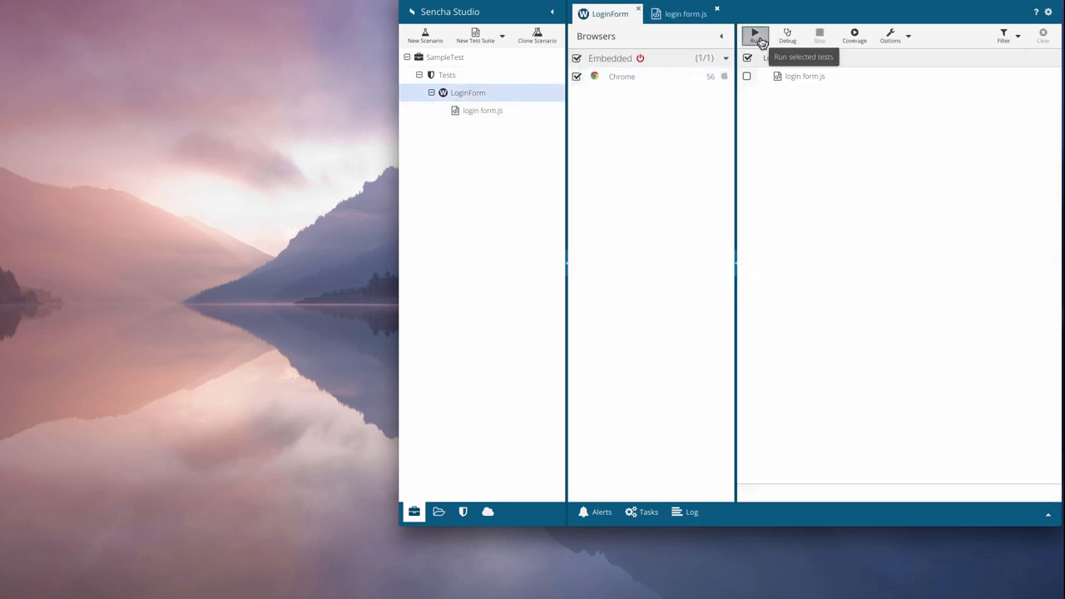
Run LoginForm in Chrome, confirm the bad-credentials test passes, then return to login form.js
{"action": "left_click", "coordinate": [754, 35]}
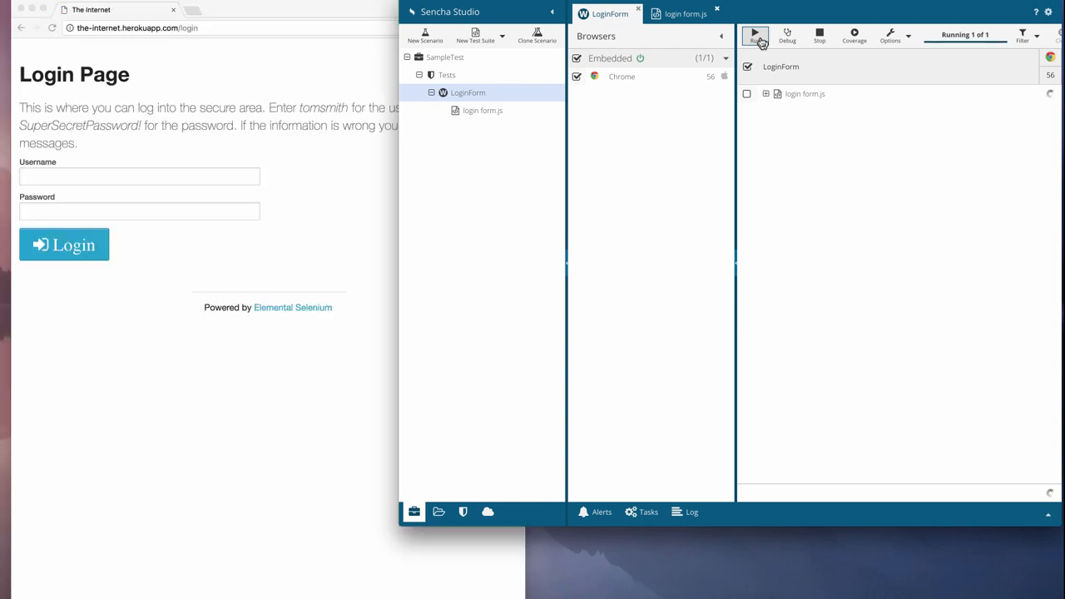
{"action": "left_click", "coordinate": [756, 34]}
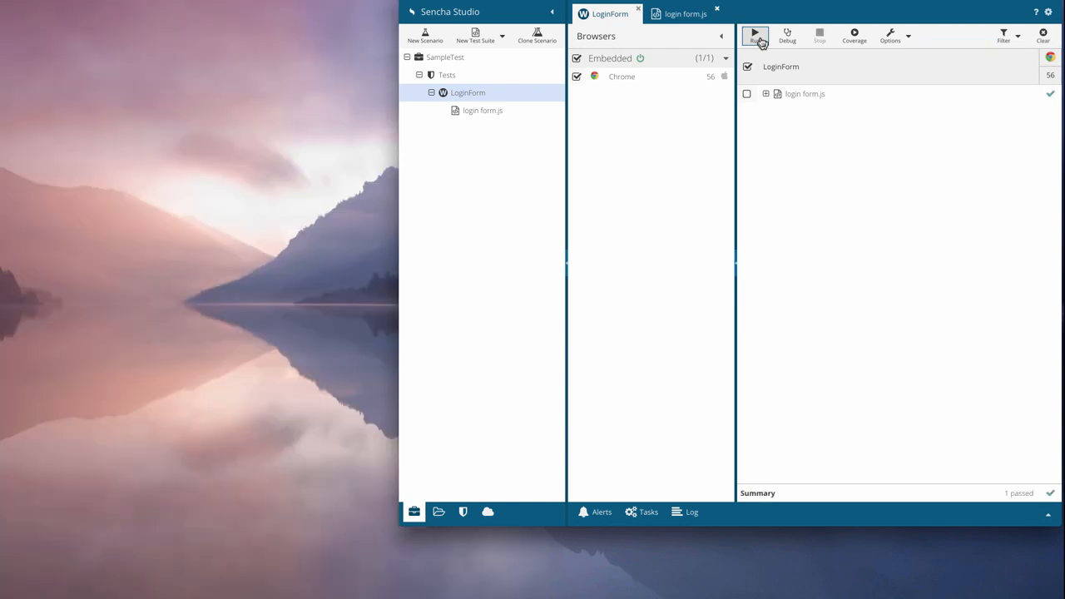
{"action": "left_click", "coordinate": [755, 35]}
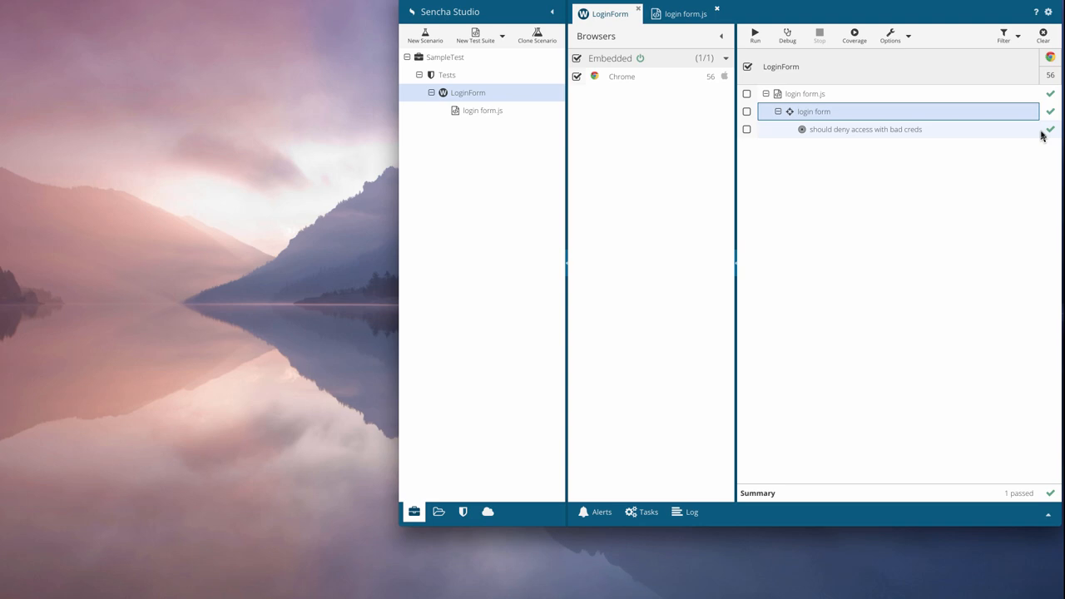
{"action": "left_click", "coordinate": [682, 13]}
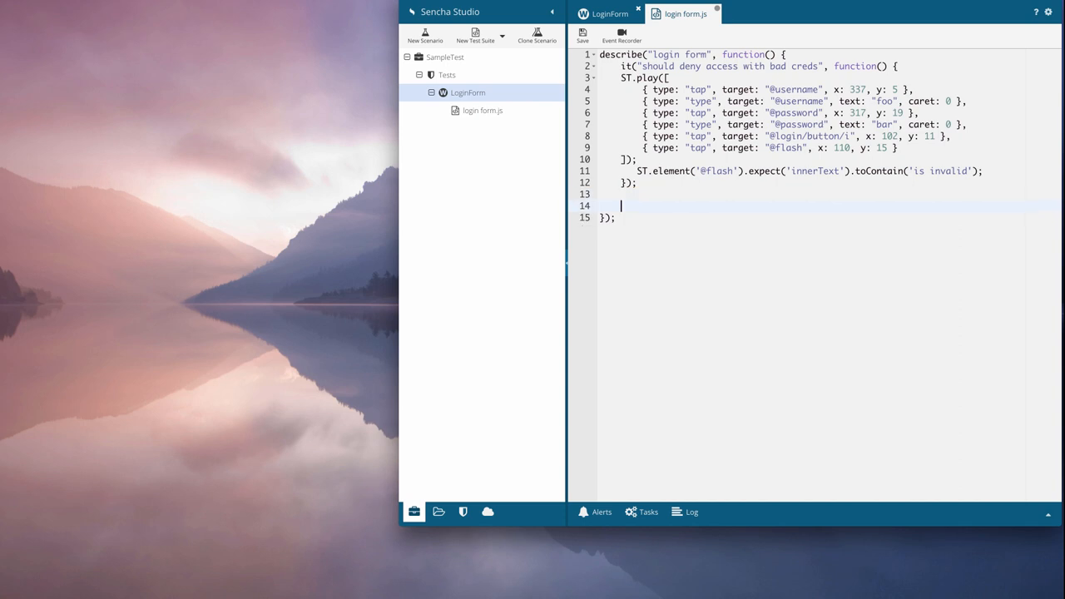
Add an 'allow access with proper creds' spec typing username 'tomsmith', then run both tests
{"action": "type", "text": "it('should allow access with ')"}
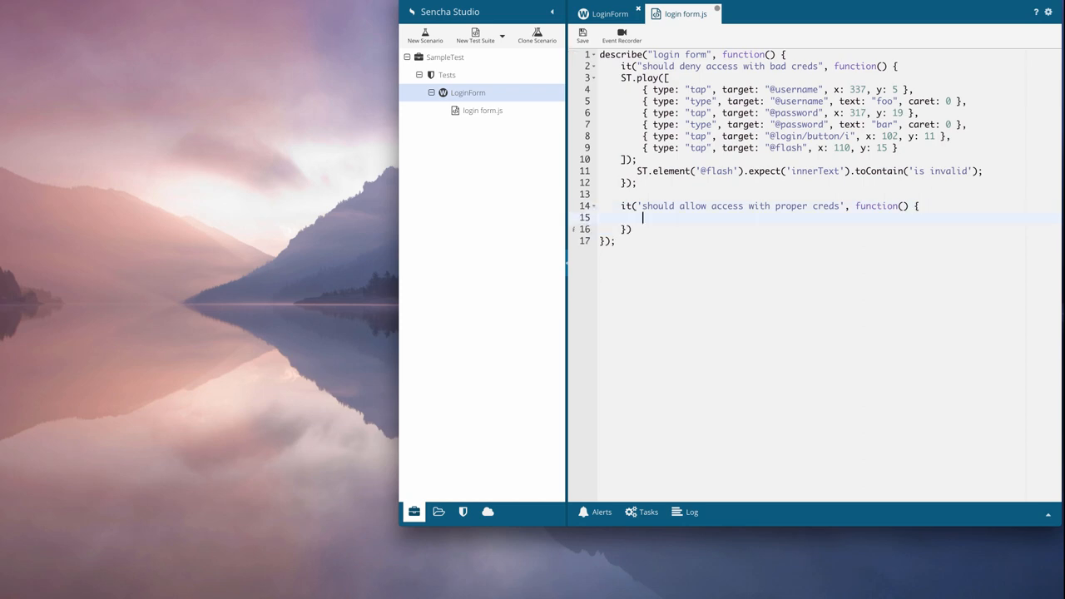
{"action": "type", "text": "ST.element('@username').type('tomsmith');"}
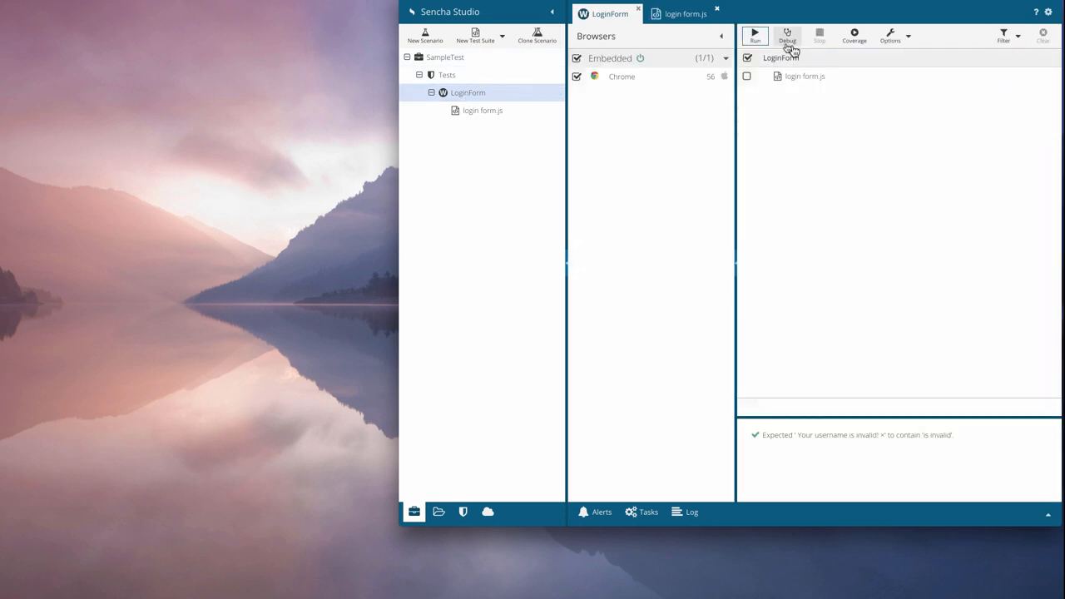
{"action": "left_click", "coordinate": [754, 35]}
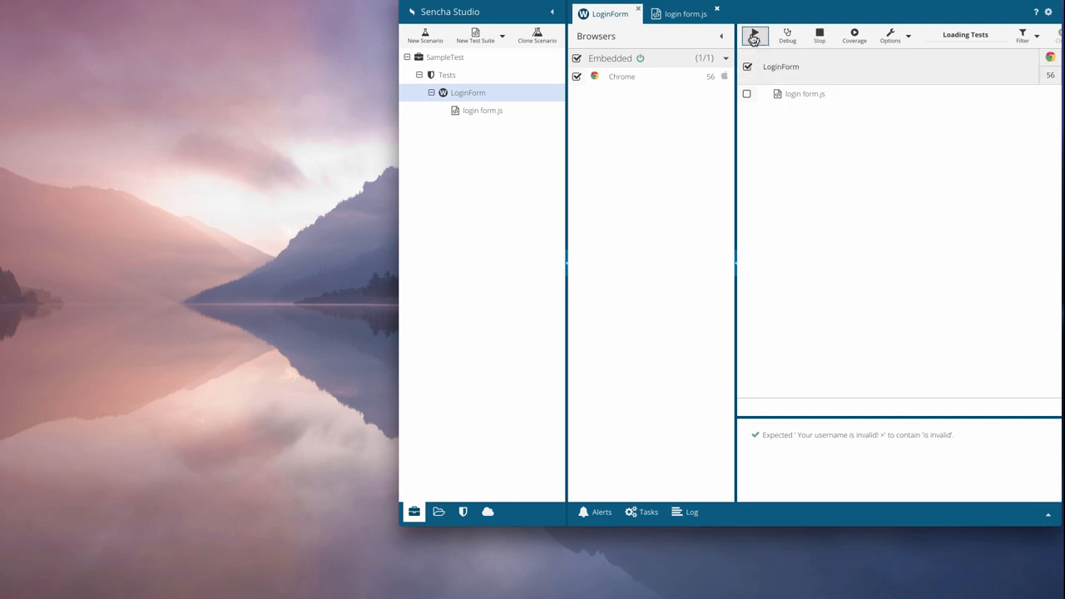
{"action": "left_click", "coordinate": [754, 36]}
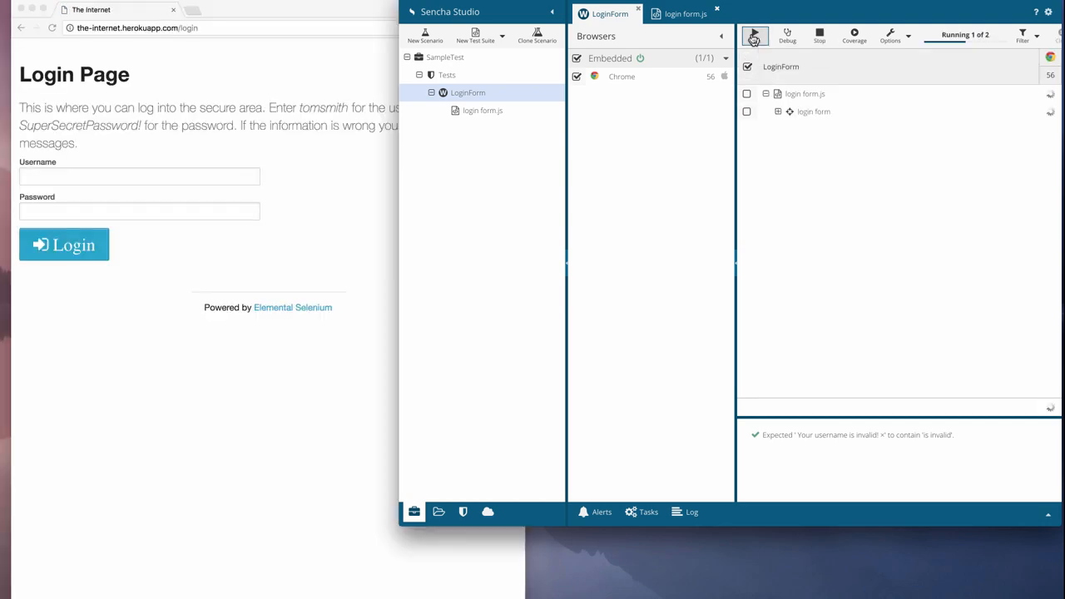